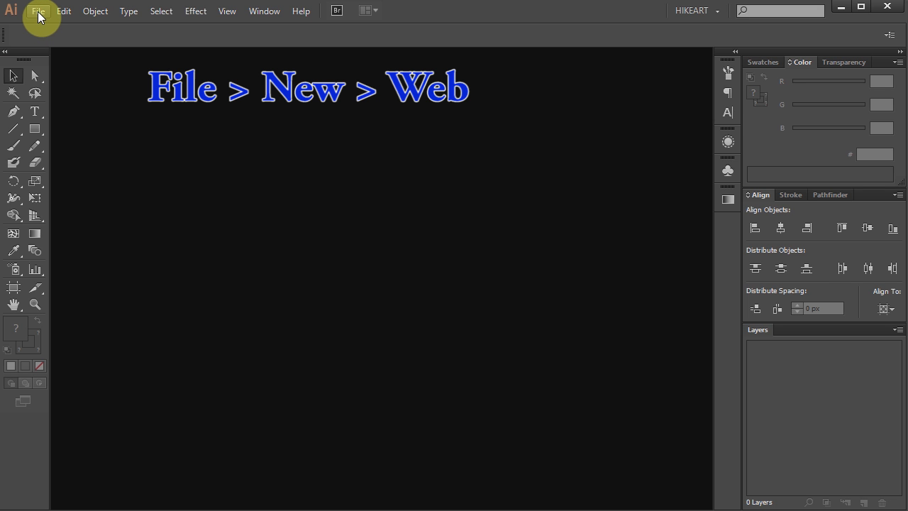
# Create a new 960 x 560 px Web-profile document from File > New.
pyautogui.click(38, 11)
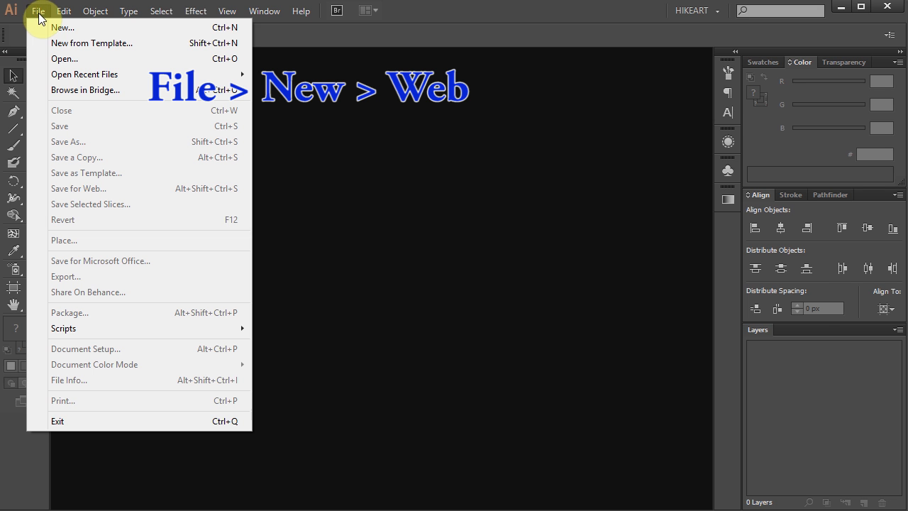
pyautogui.click(62, 27)
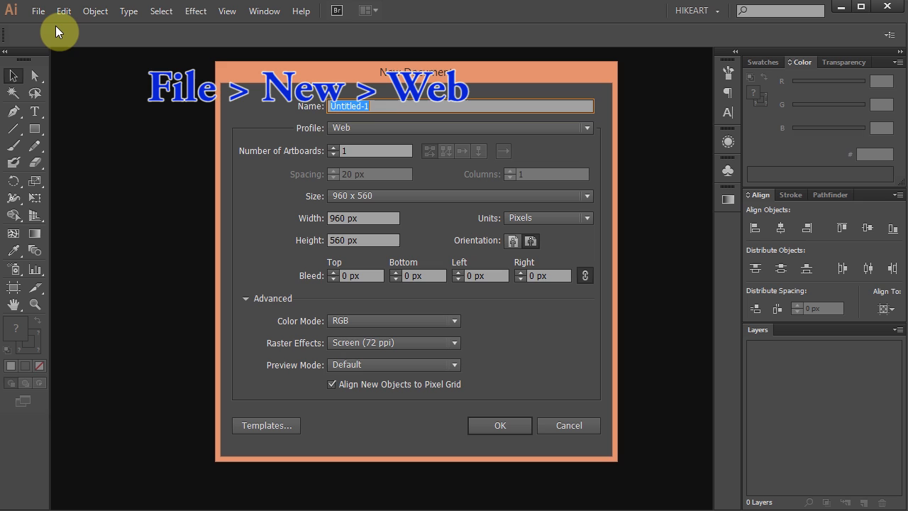
pyautogui.moveTo(375, 128)
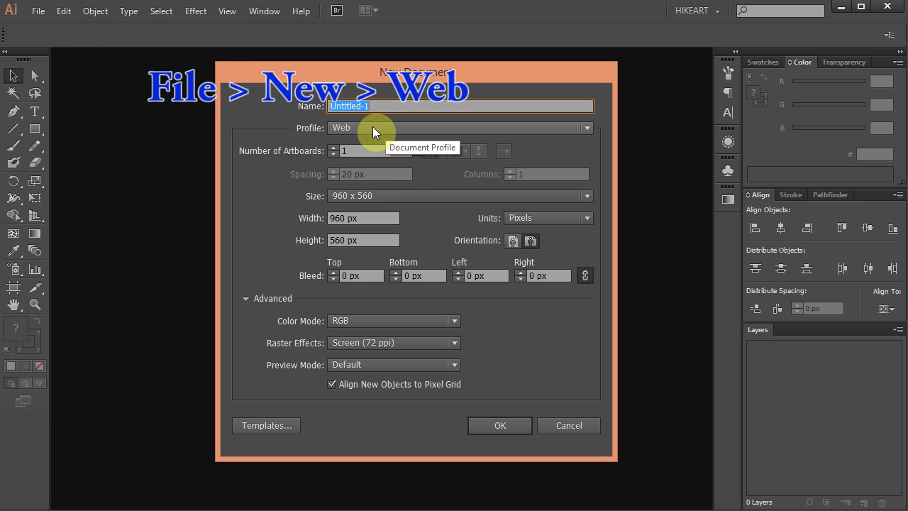
pyautogui.click(500, 425)
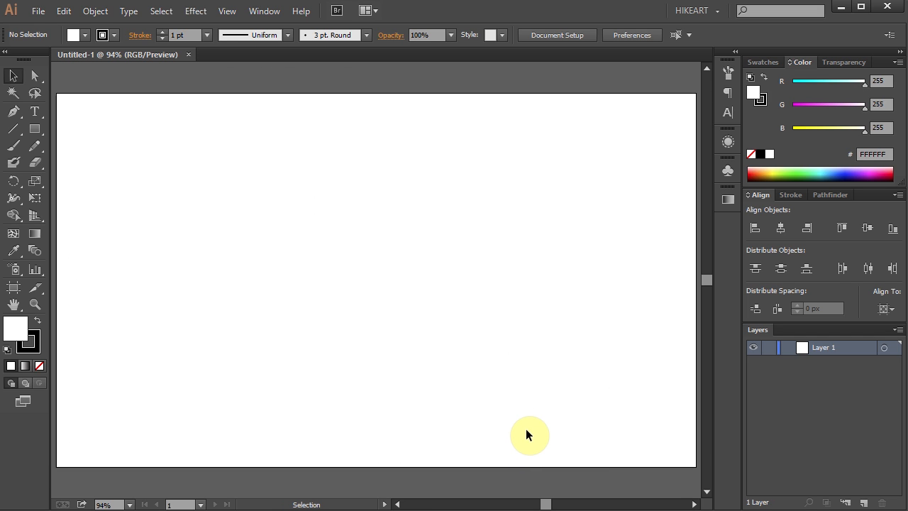
# Set the stroke to None and the fill to dark navy R0 G0 B62.
pyautogui.click(40, 366)
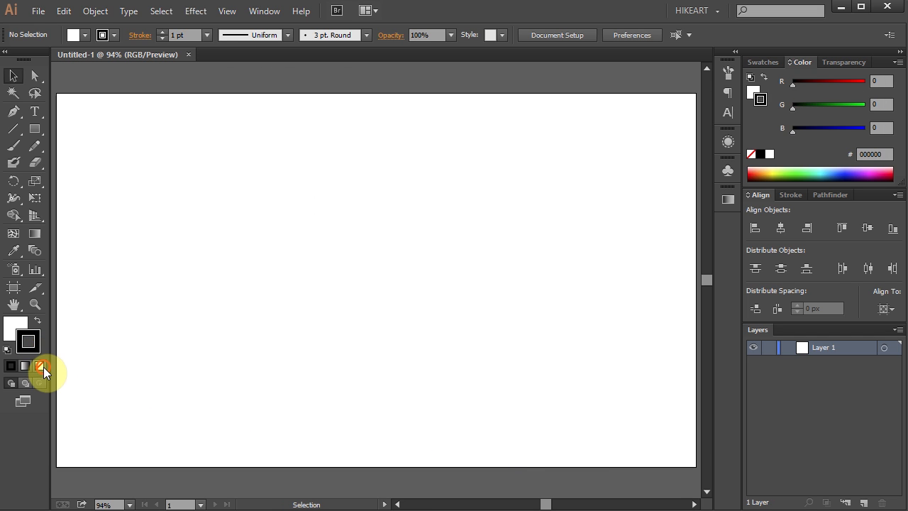
pyautogui.click(17, 327)
pyautogui.write('255')
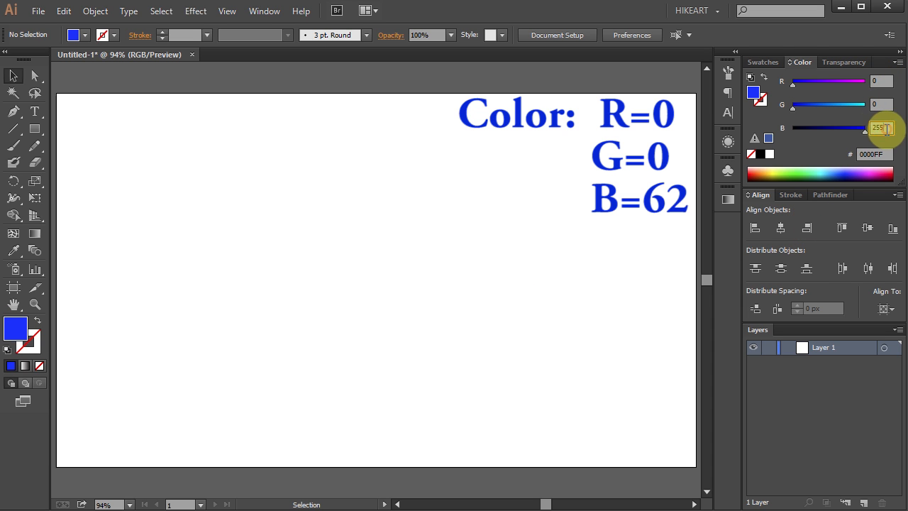
pyautogui.moveTo(884, 128); pyautogui.dragTo(810, 128)
pyautogui.write('62')
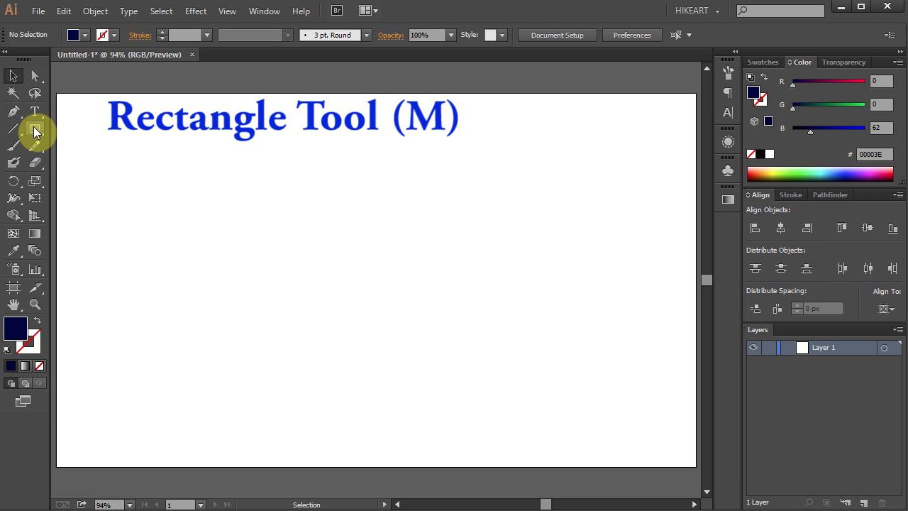
# Draw a navy rectangle from the artboard's top-left corner to its bottom-right corner.
pyautogui.click(35, 130)
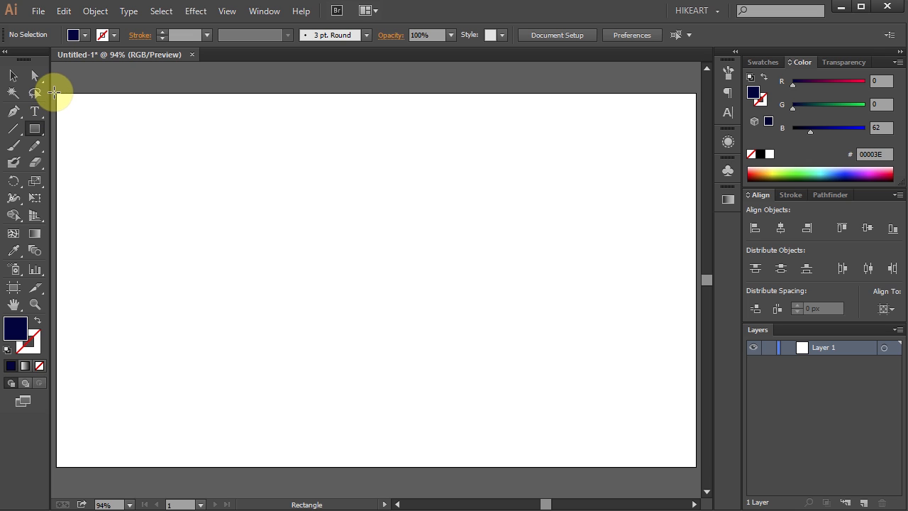
pyautogui.moveTo(34, 93)
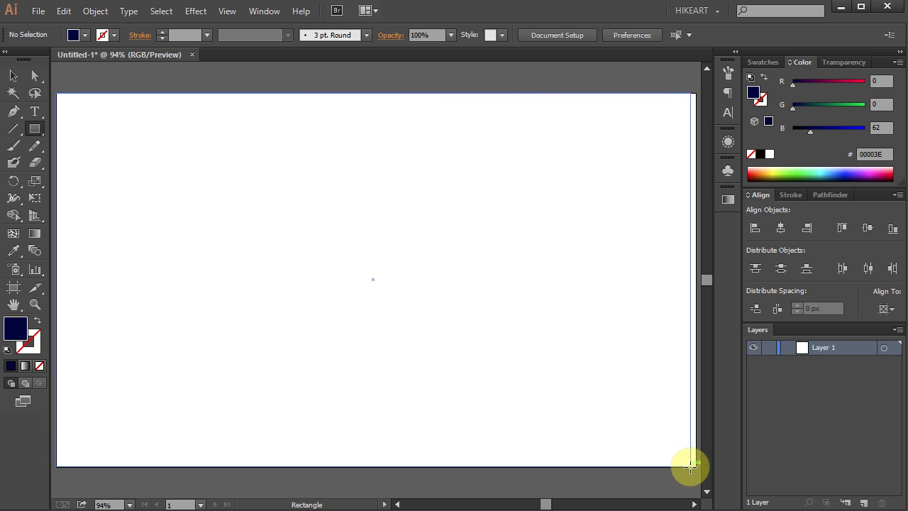
pyautogui.moveTo(57, 94); pyautogui.dragTo(695, 467)
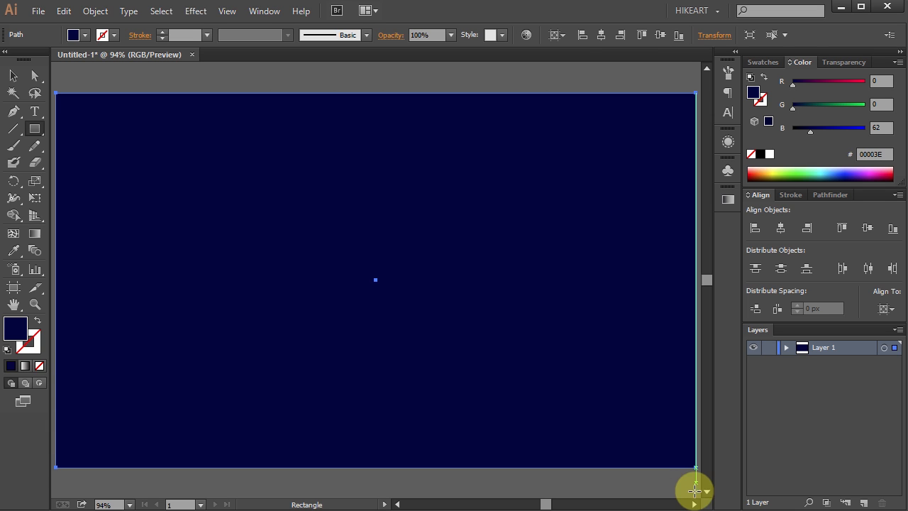
pyautogui.moveTo(763, 390)
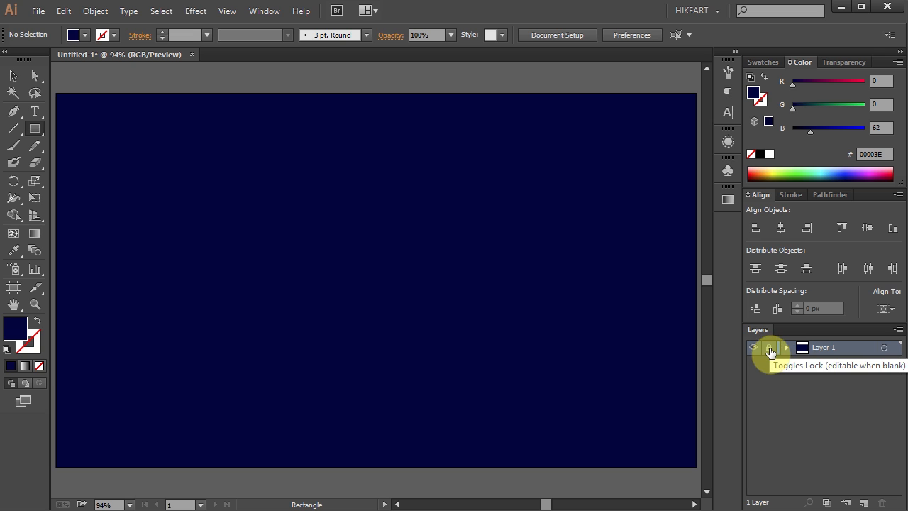
pyautogui.moveTo(773, 353)
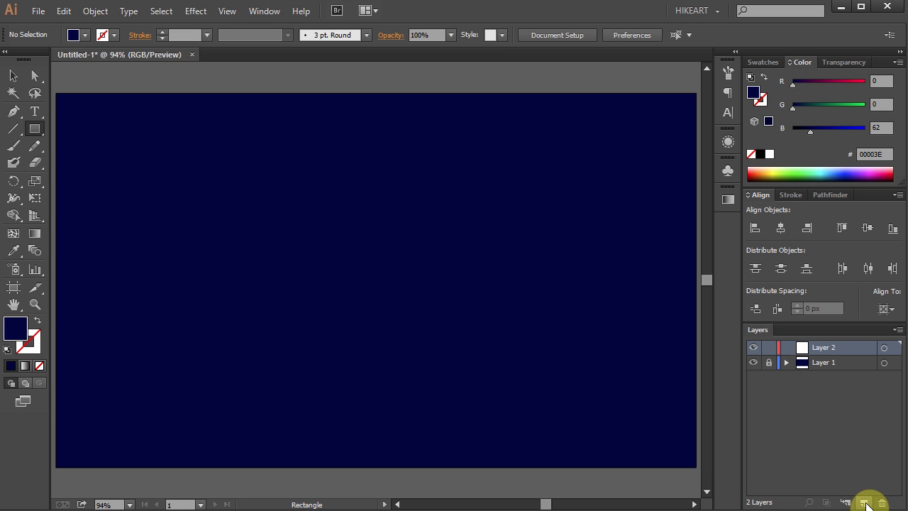
# Add a new Layer 2 above the background layer.
pyautogui.click(770, 155)
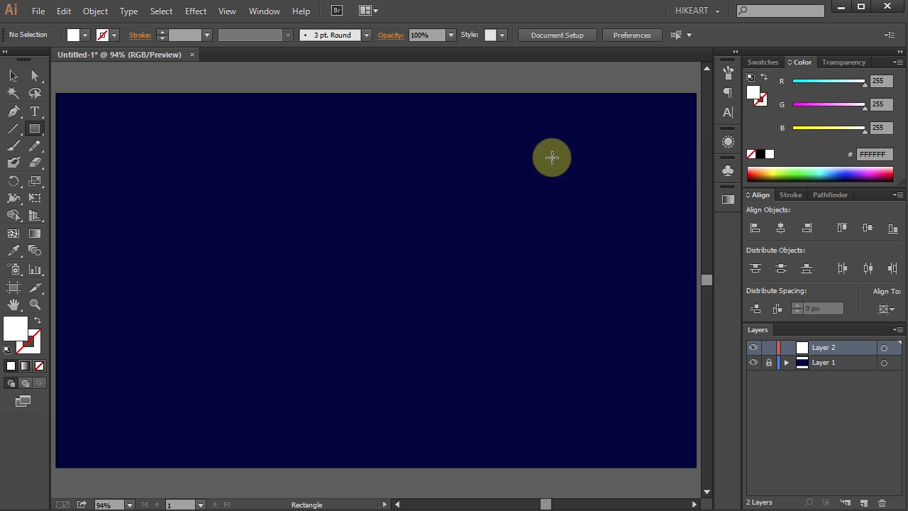
pyautogui.moveTo(36, 131)
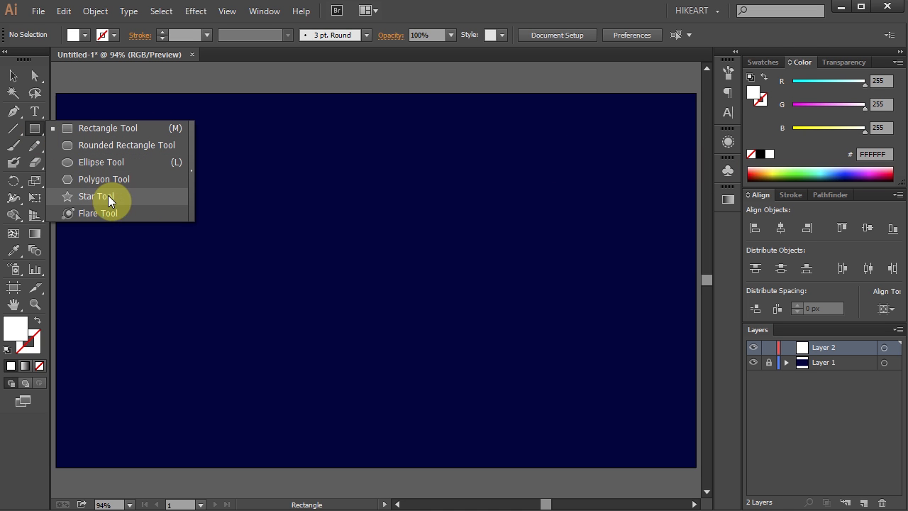
# Draw a white star with long thin spikes, reduced to four points, spanning the artboard.
pyautogui.click(96, 196)
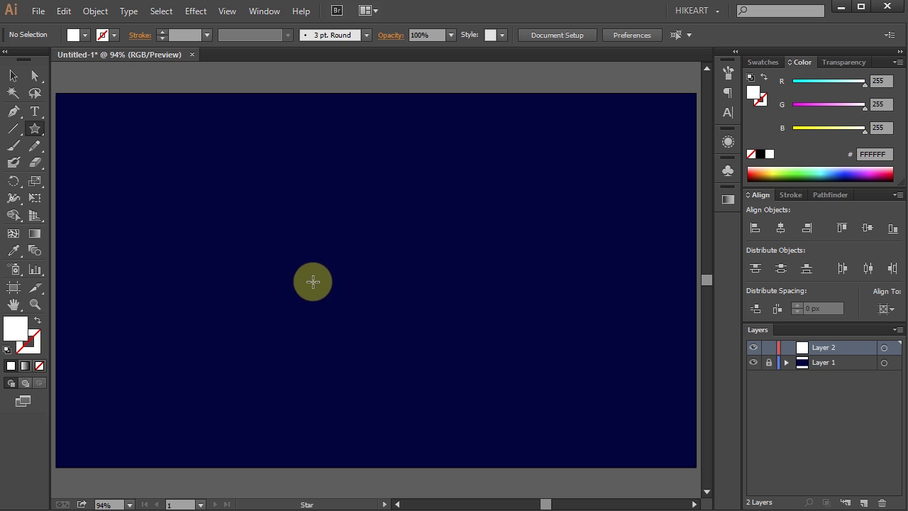
pyautogui.moveTo(346, 277)
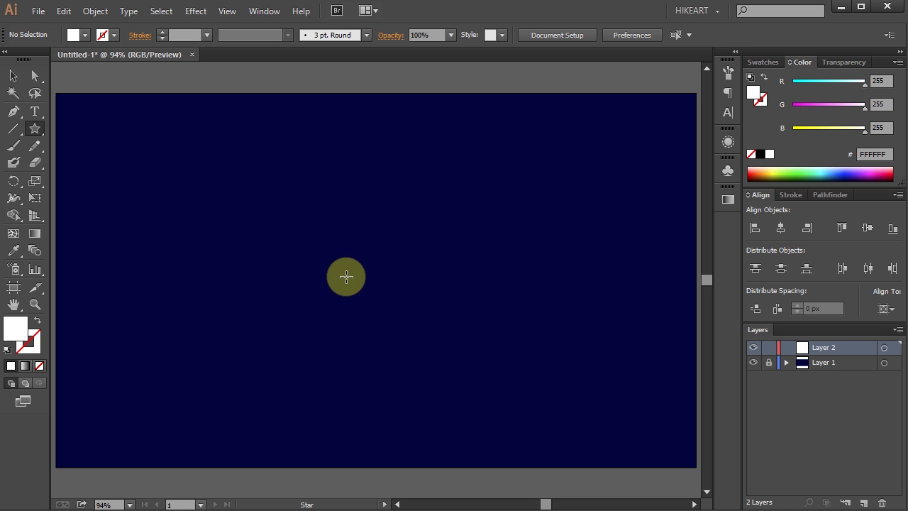
pyautogui.moveTo(346, 276); pyautogui.dragTo(357, 290)
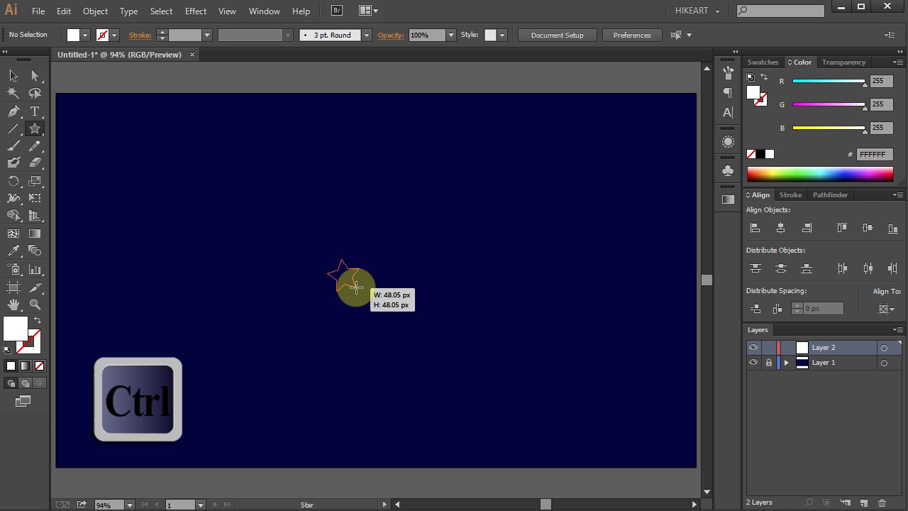
pyautogui.moveTo(357, 287); pyautogui.dragTo(375, 311)
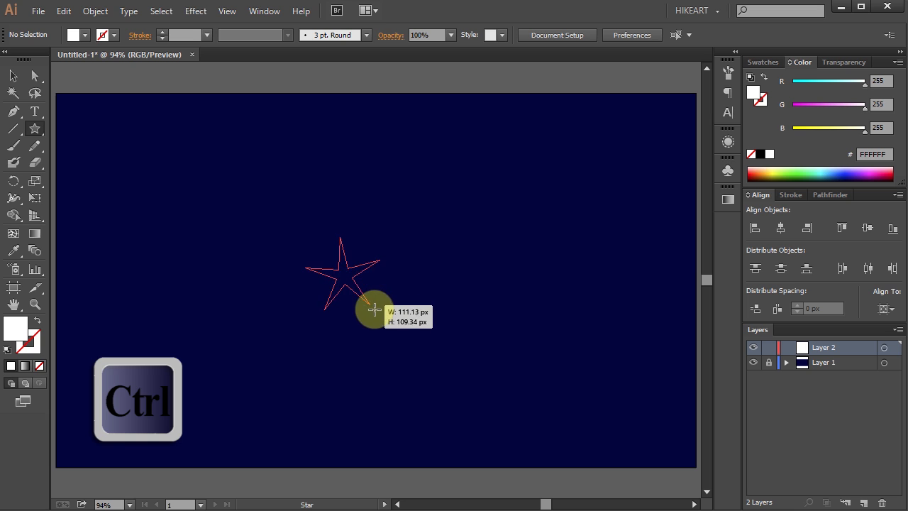
pyautogui.moveTo(375, 311); pyautogui.dragTo(445, 380)
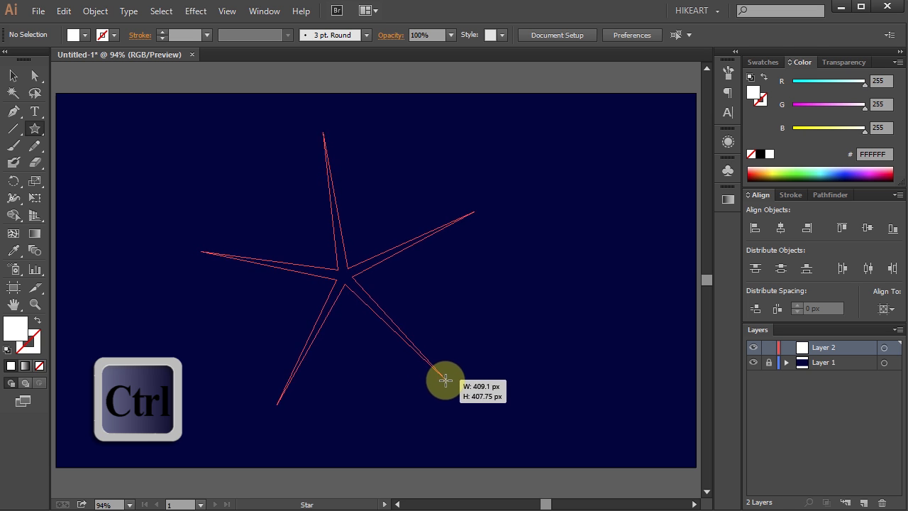
pyautogui.moveTo(445, 380); pyautogui.dragTo(467, 402)
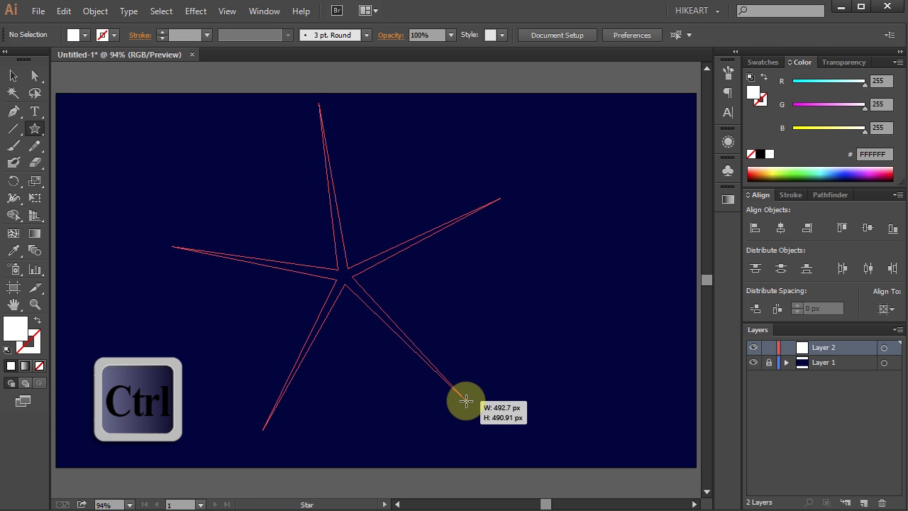
pyautogui.moveTo(467, 400); pyautogui.dragTo(463, 408)
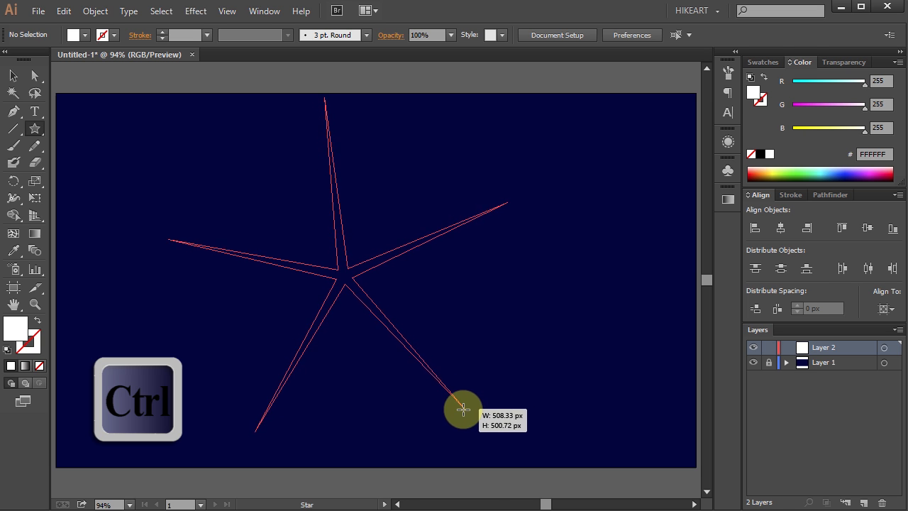
pyautogui.moveTo(463, 409); pyautogui.dragTo(472, 405)
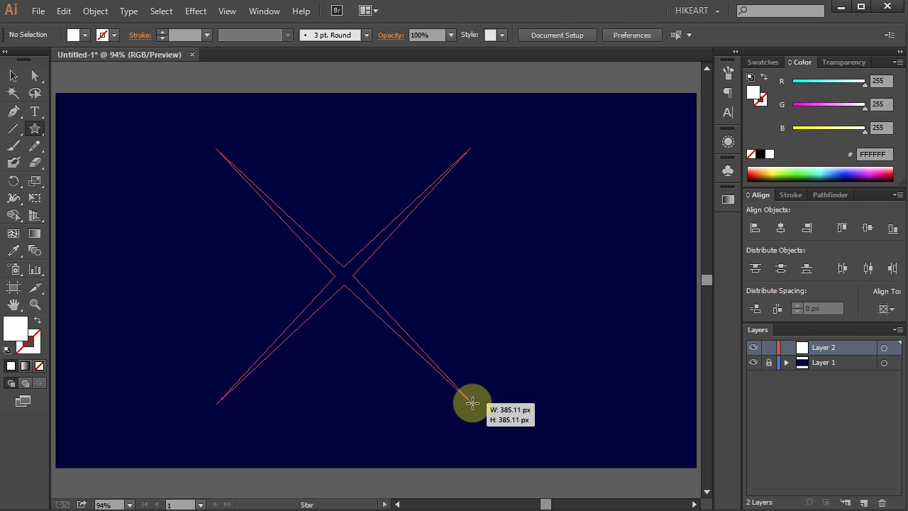
pyautogui.moveTo(471, 403); pyautogui.dragTo(484, 415)
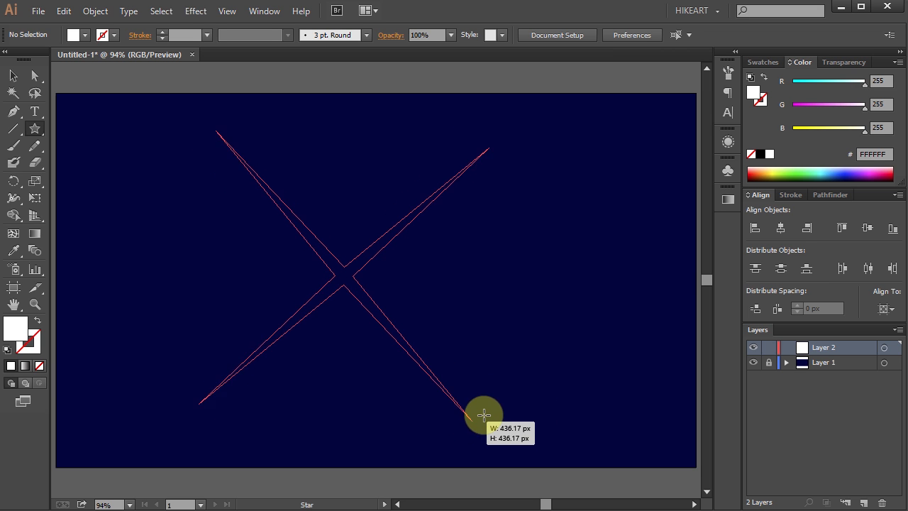
pyautogui.moveTo(484, 415); pyautogui.dragTo(517, 439)
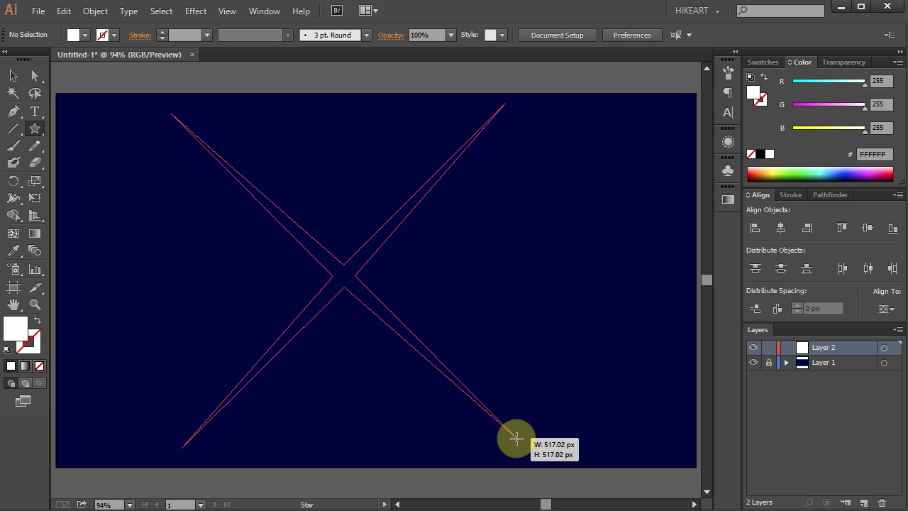
pyautogui.moveTo(516, 438); pyautogui.dragTo(527, 456)
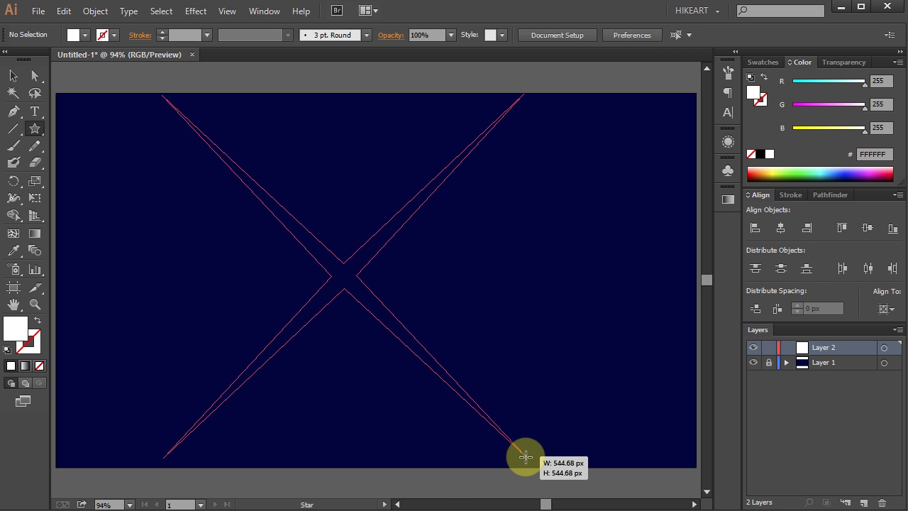
pyautogui.click(523, 454)
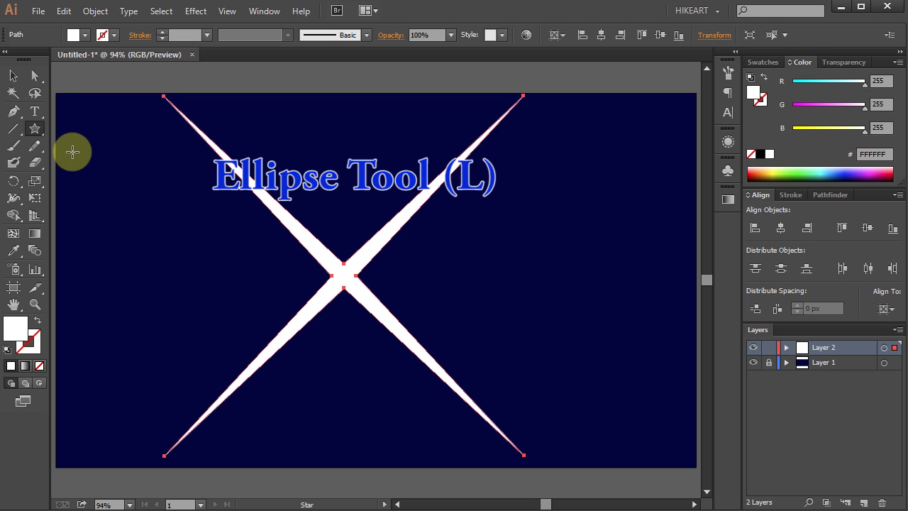
pyautogui.moveTo(37, 134)
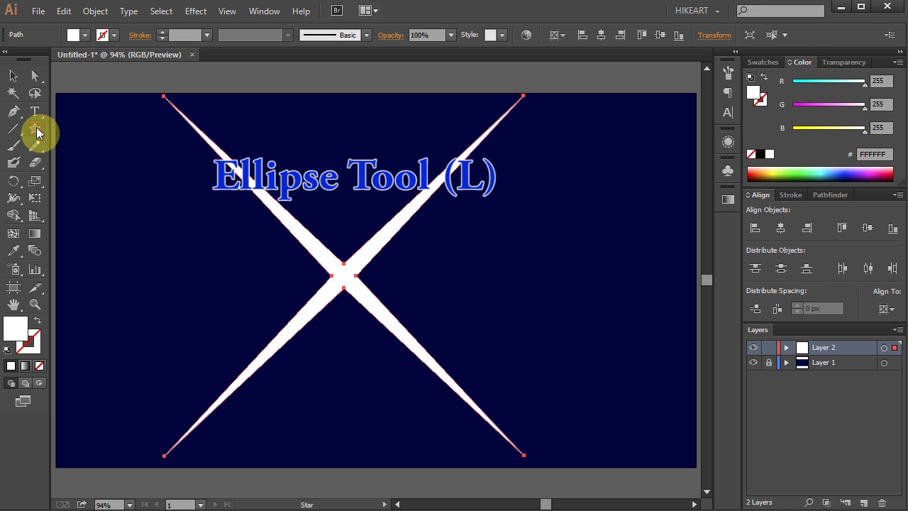
# Draw a perfect white circle just right of the star's centre.
pyautogui.click(35, 129)
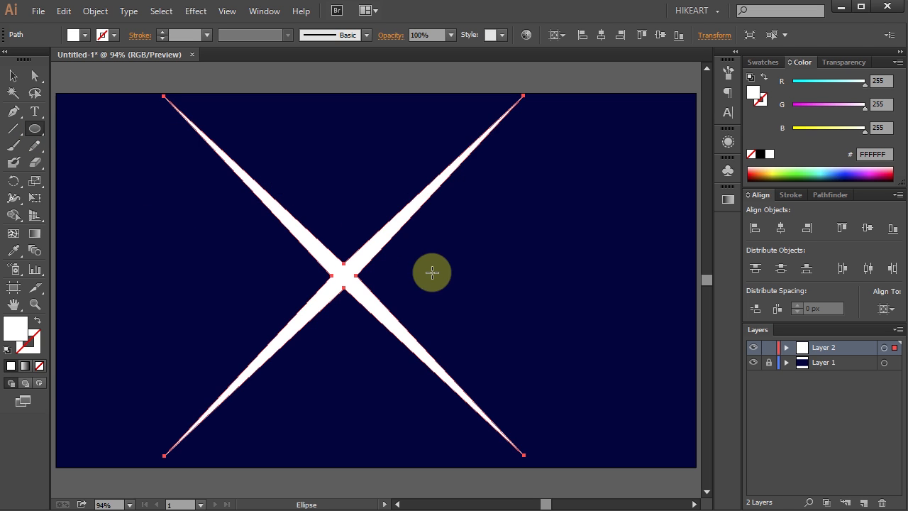
pyautogui.moveTo(474, 276)
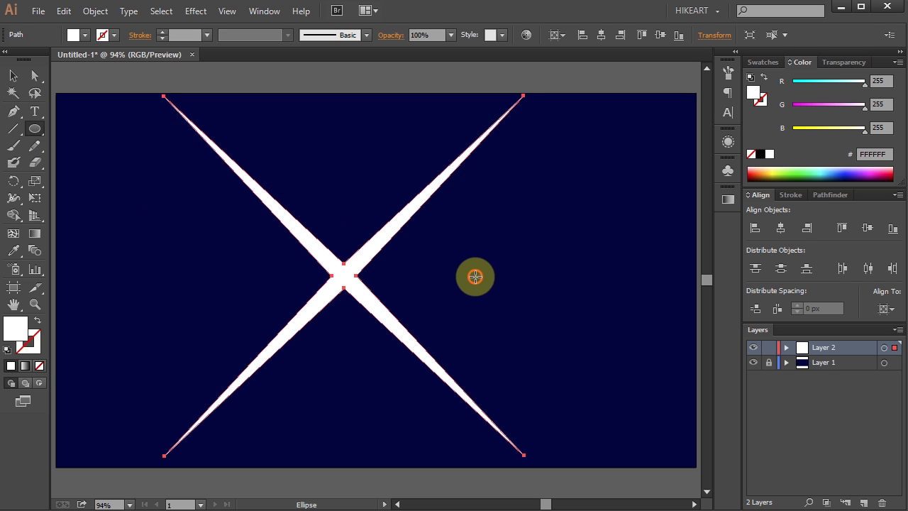
pyautogui.moveTo(474, 276); pyautogui.dragTo(546, 328)
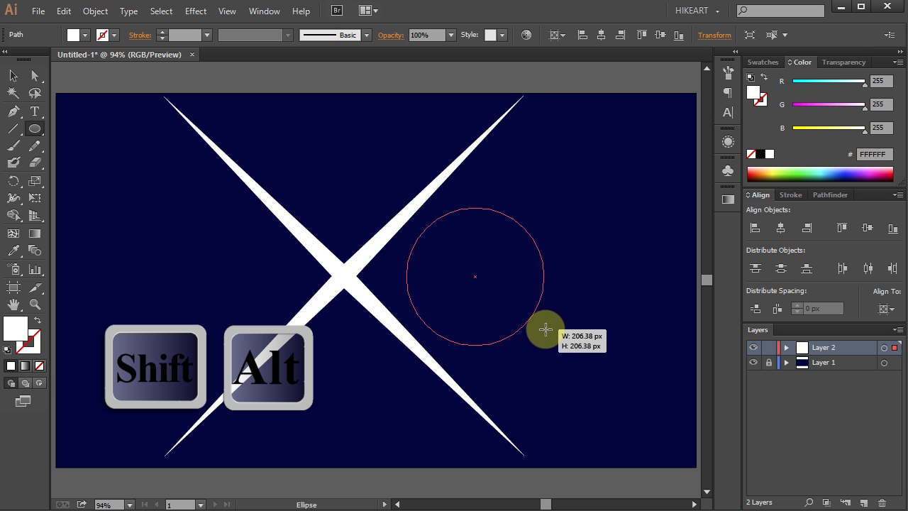
pyautogui.moveTo(545, 329); pyautogui.dragTo(560, 337)
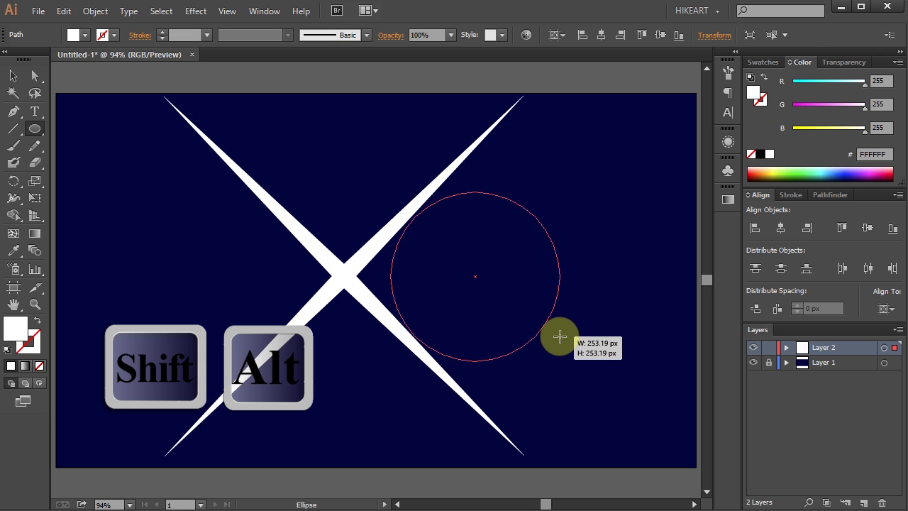
pyautogui.moveTo(560, 337); pyautogui.dragTo(557, 332)
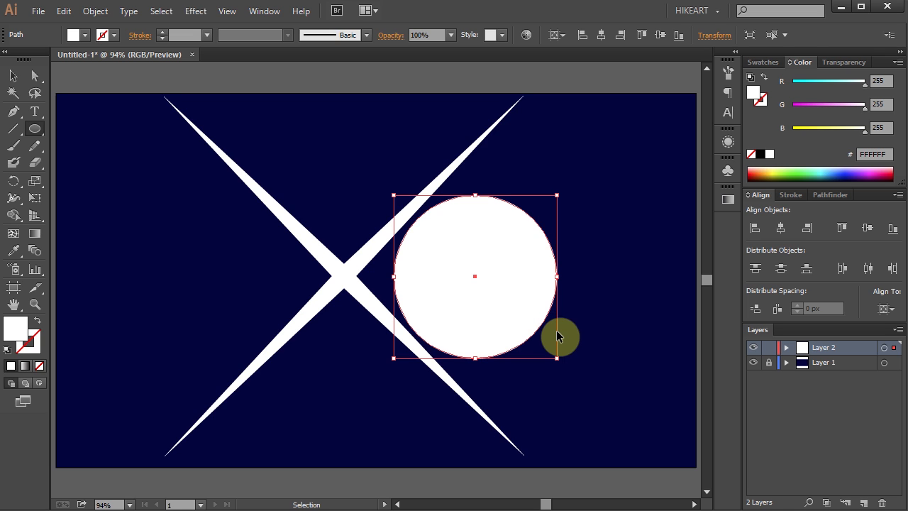
# Select the star and circle and align them on horizontal and vertical centres.
pyautogui.press('ctrl+a')
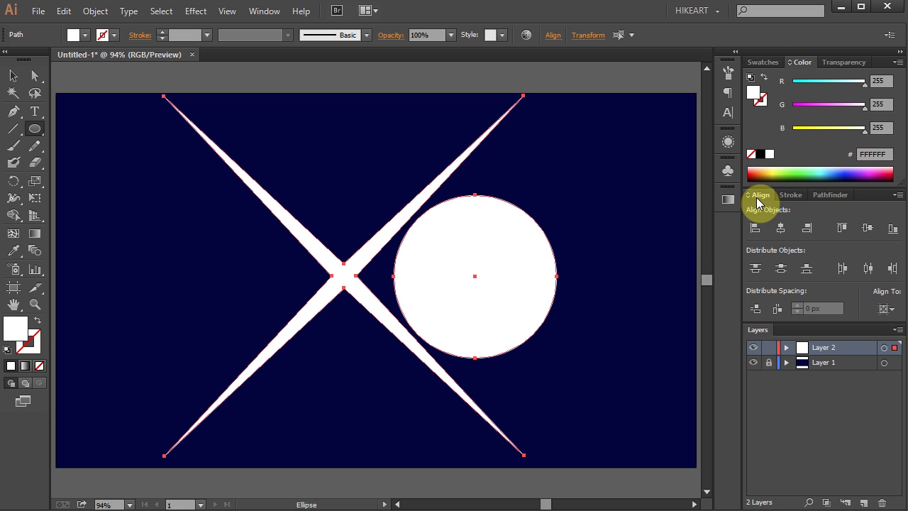
pyautogui.moveTo(264, 10)
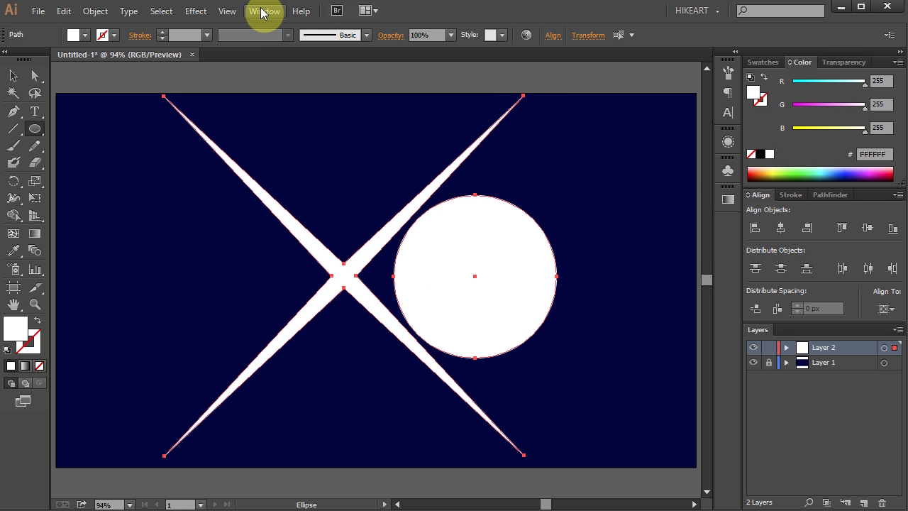
pyautogui.click(264, 11)
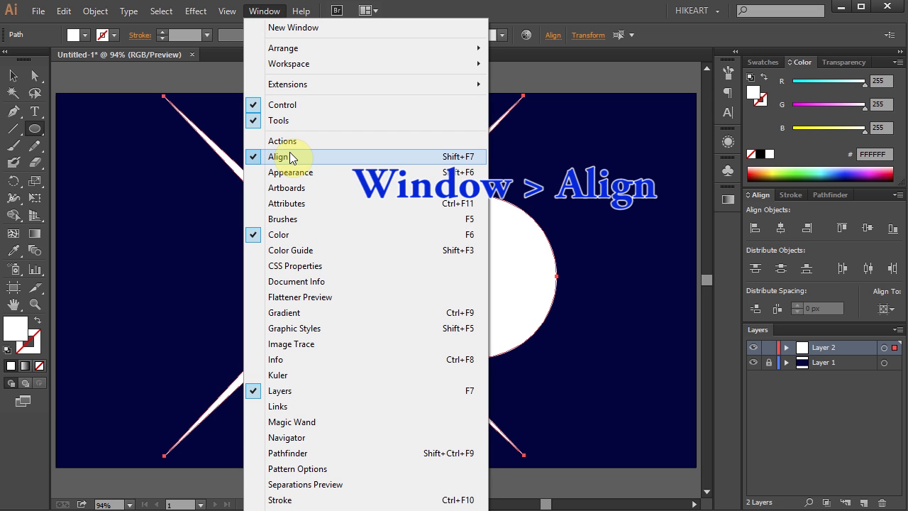
pyautogui.click(282, 157)
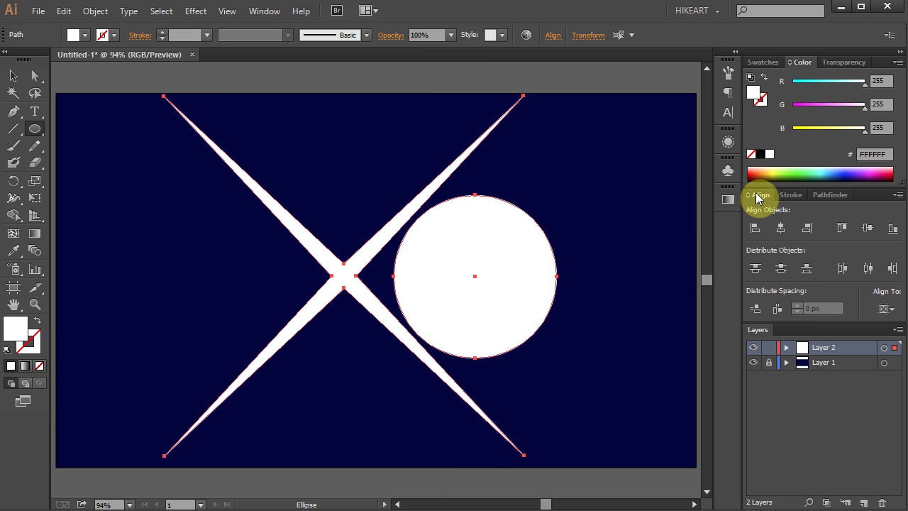
pyautogui.moveTo(780, 227)
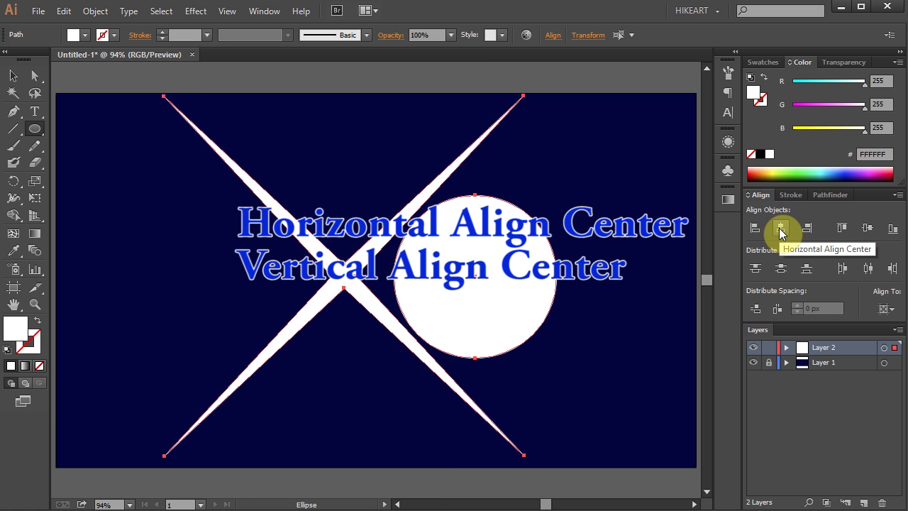
pyautogui.click(780, 228)
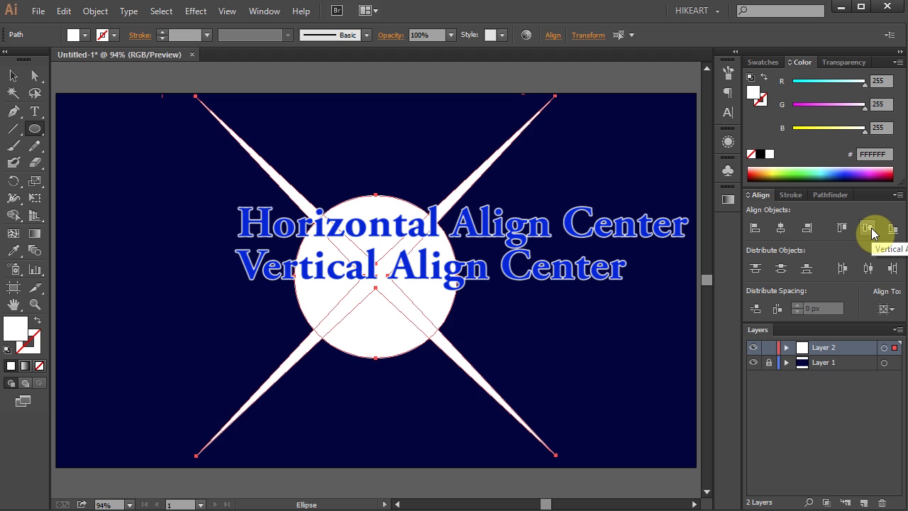
pyautogui.click(867, 227)
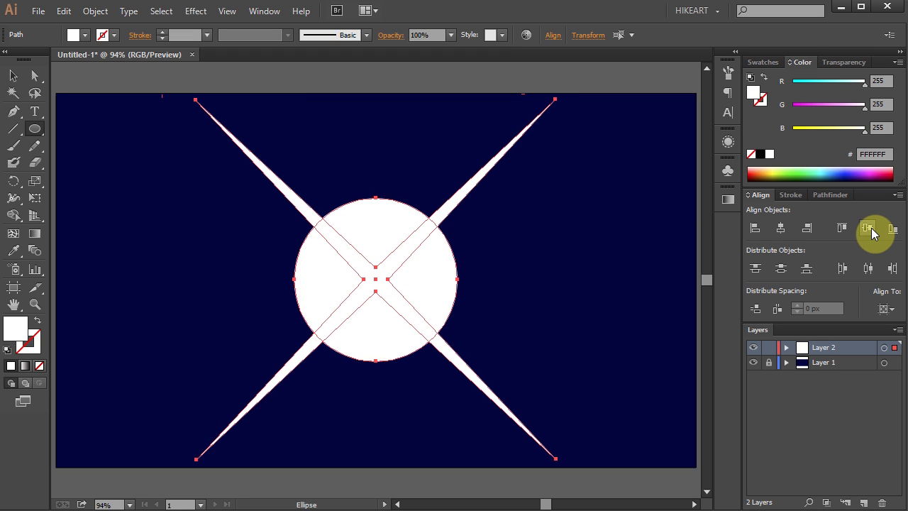
pyautogui.moveTo(869, 230)
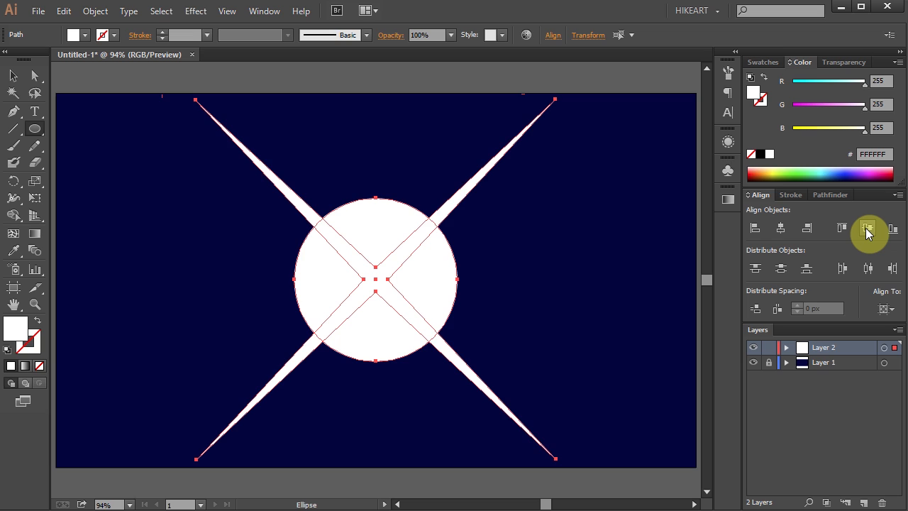
pyautogui.moveTo(734, 206)
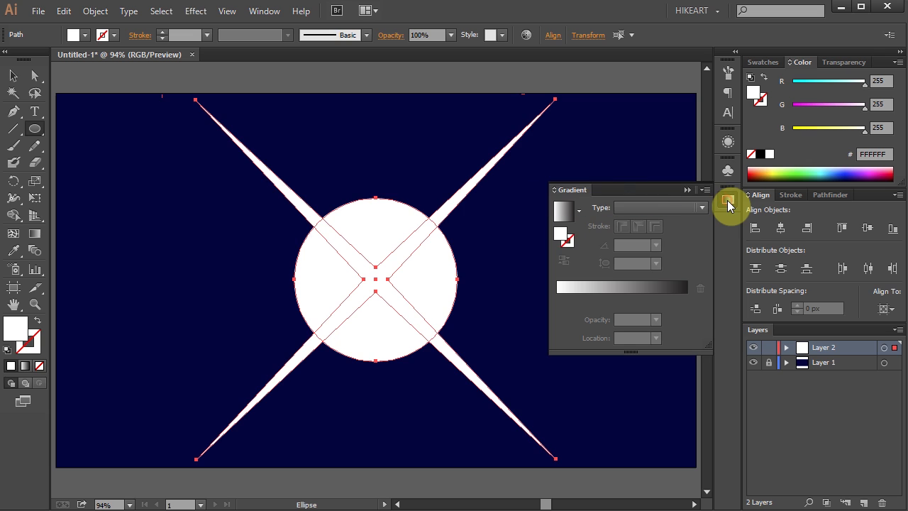
# Apply the White, Black gradient preset to both shapes as a radial gradient.
pyautogui.click(578, 209)
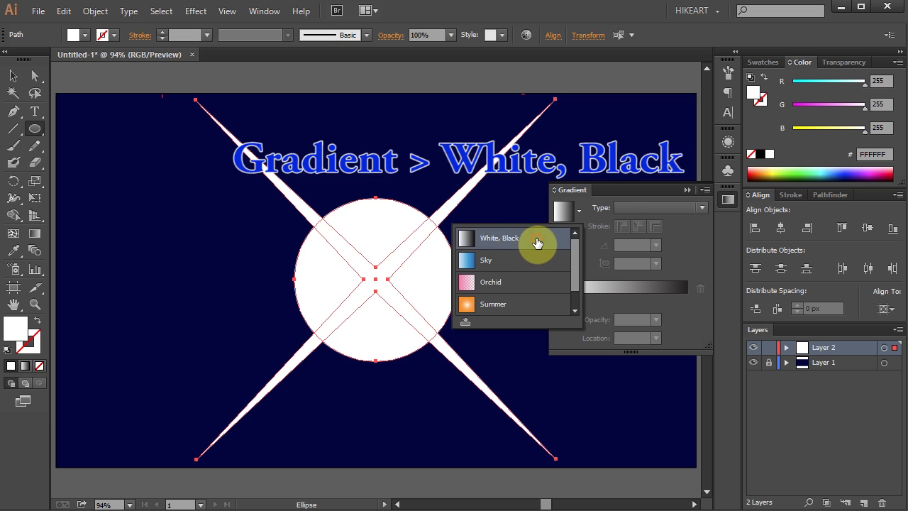
pyautogui.click(498, 237)
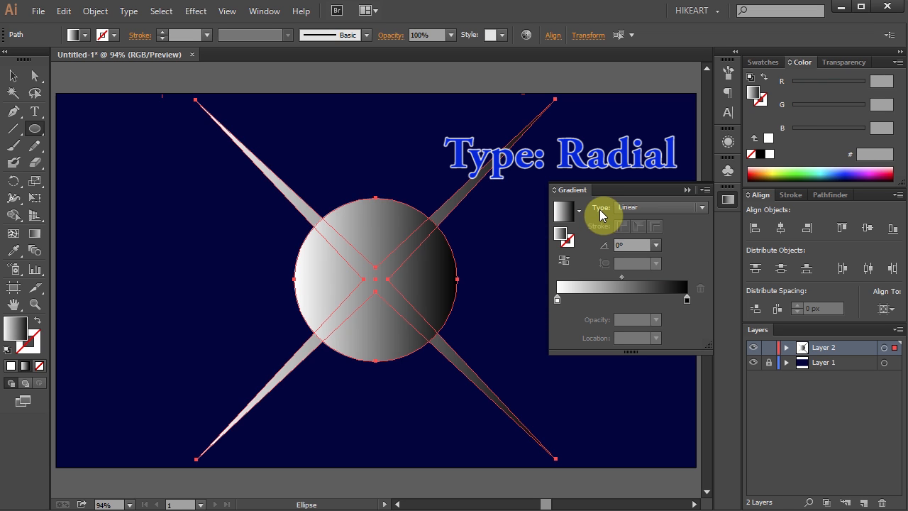
pyautogui.click(701, 207)
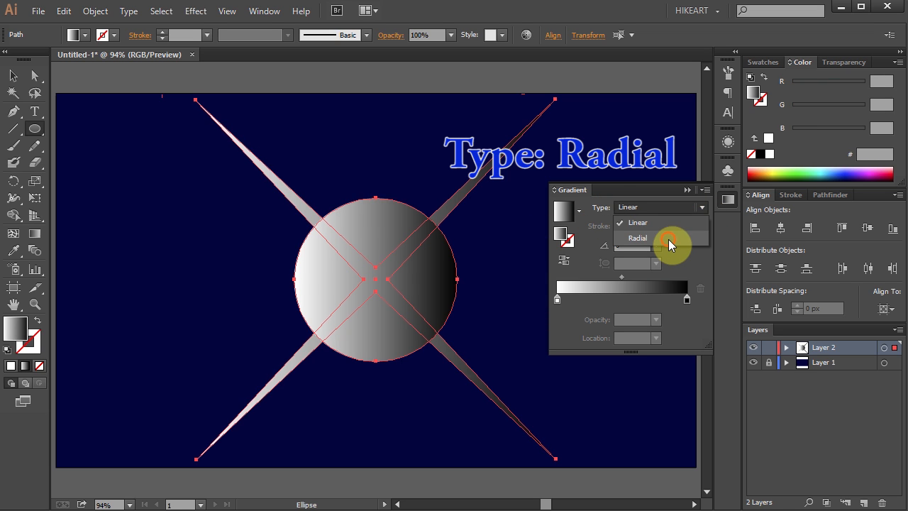
pyautogui.click(637, 238)
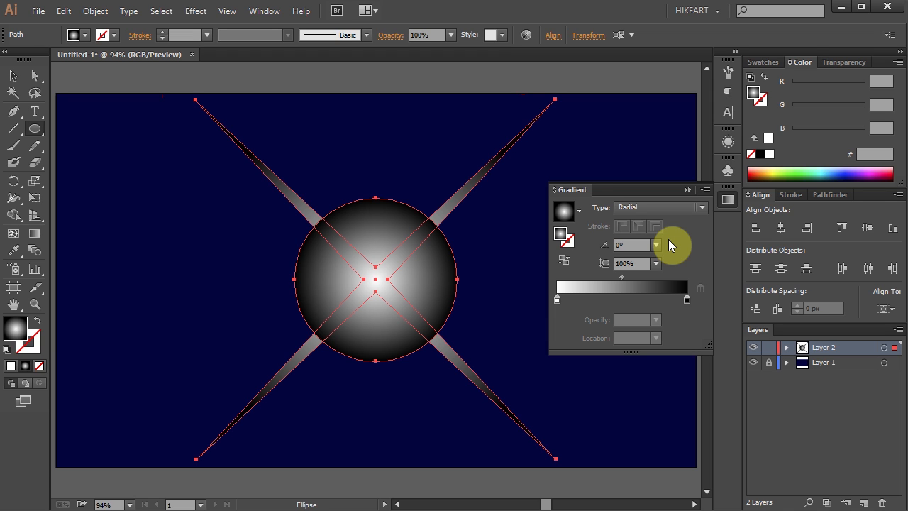
pyautogui.moveTo(665, 255)
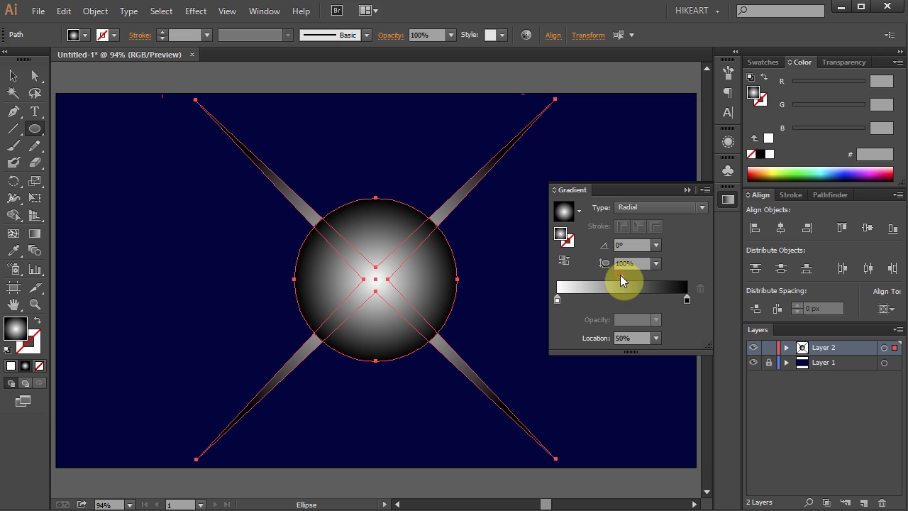
# Move the gradient midpoint and white stop left to leave a small bright centre.
pyautogui.moveTo(621, 298); pyautogui.dragTo(574, 298)
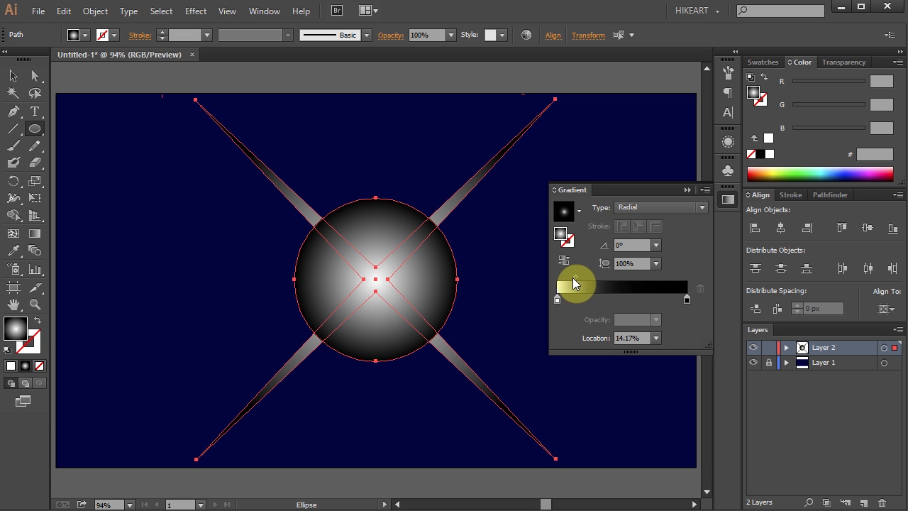
pyautogui.moveTo(578, 298); pyautogui.dragTo(580, 299)
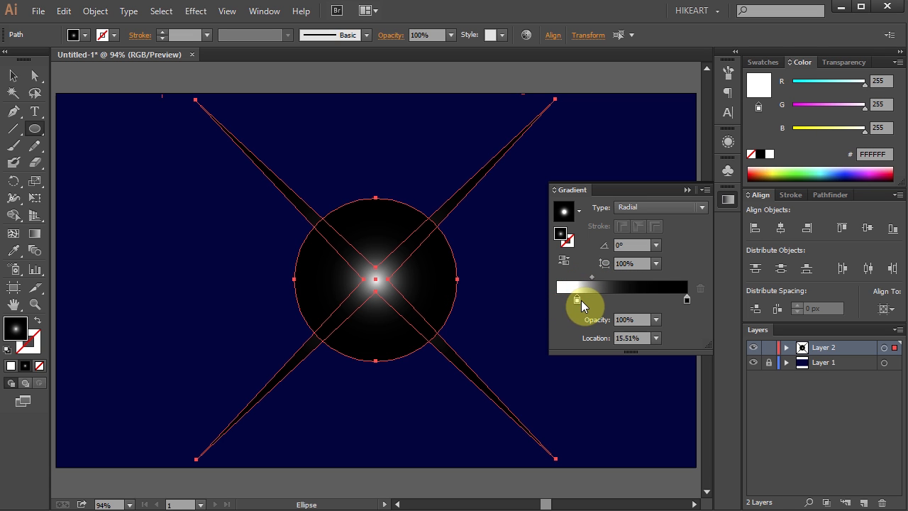
pyautogui.moveTo(578, 299); pyautogui.dragTo(583, 298)
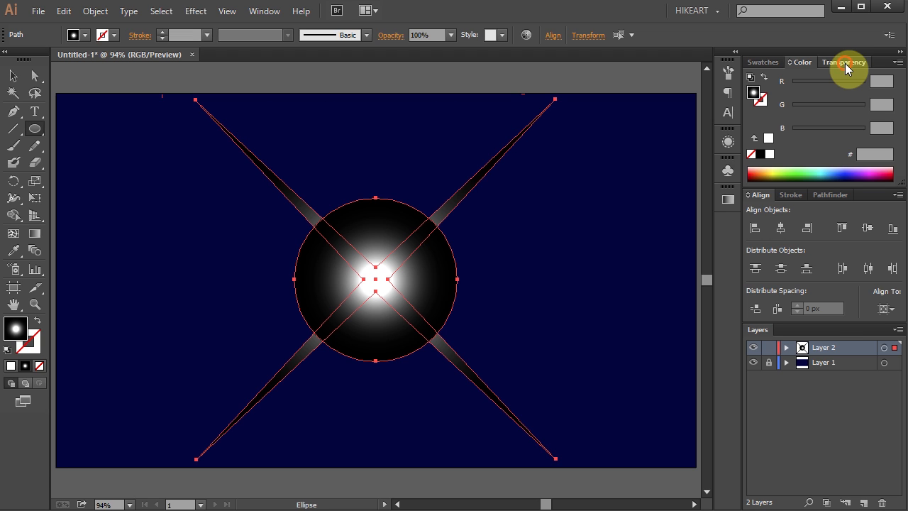
# Set the shapes' blending mode to Screen and deselect to preview the sparkle.
pyautogui.click(844, 61)
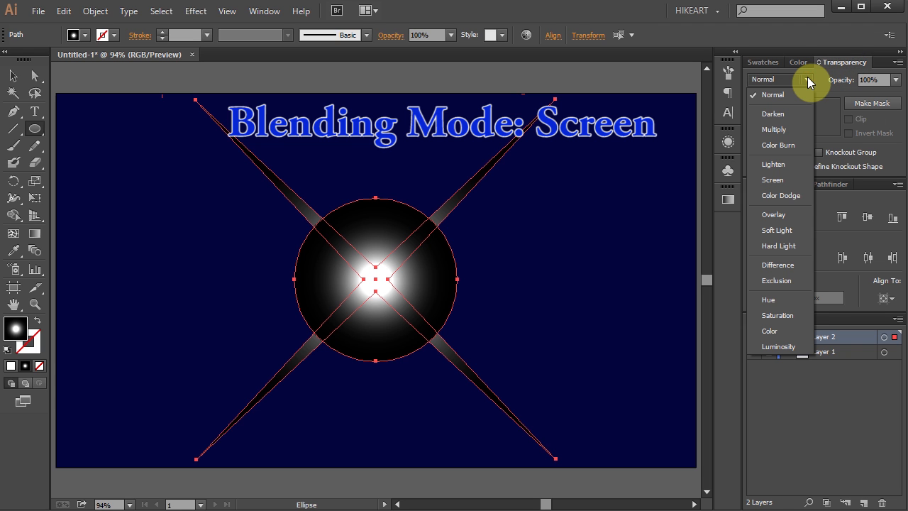
pyautogui.click(772, 179)
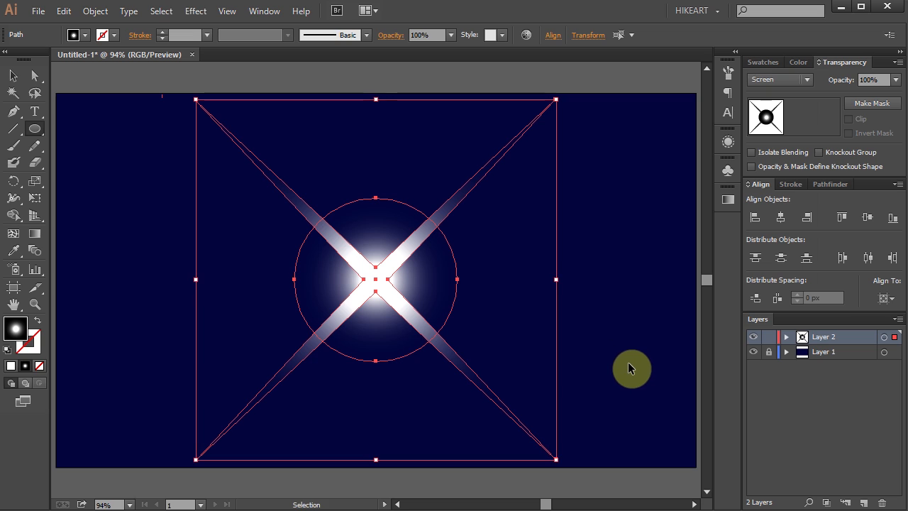
pyautogui.click(643, 398)
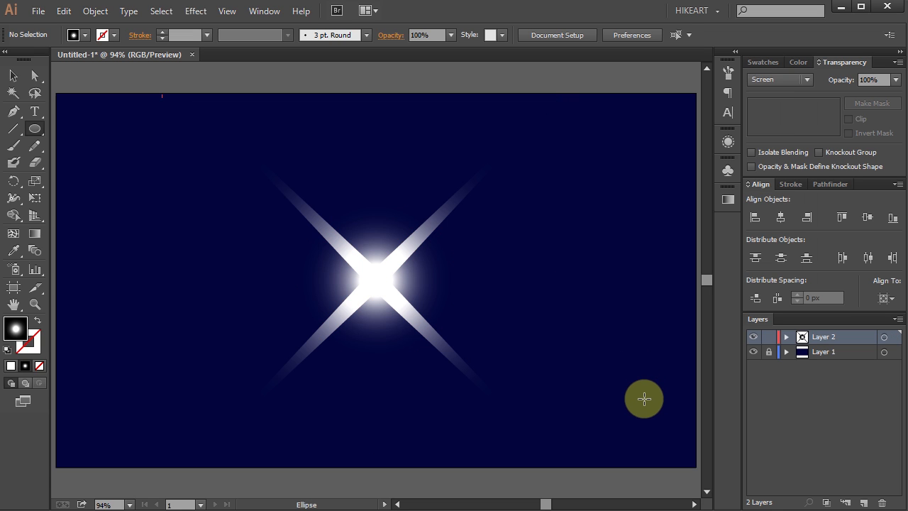
pyautogui.moveTo(734, 340)
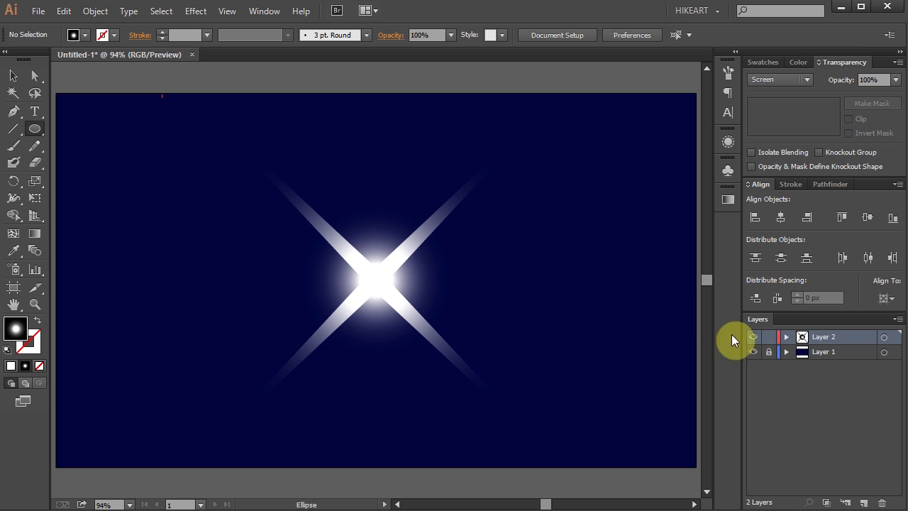
# Drag the star path's white gradient stop toward its tips, then target the circle and deselect.
pyautogui.click(786, 337)
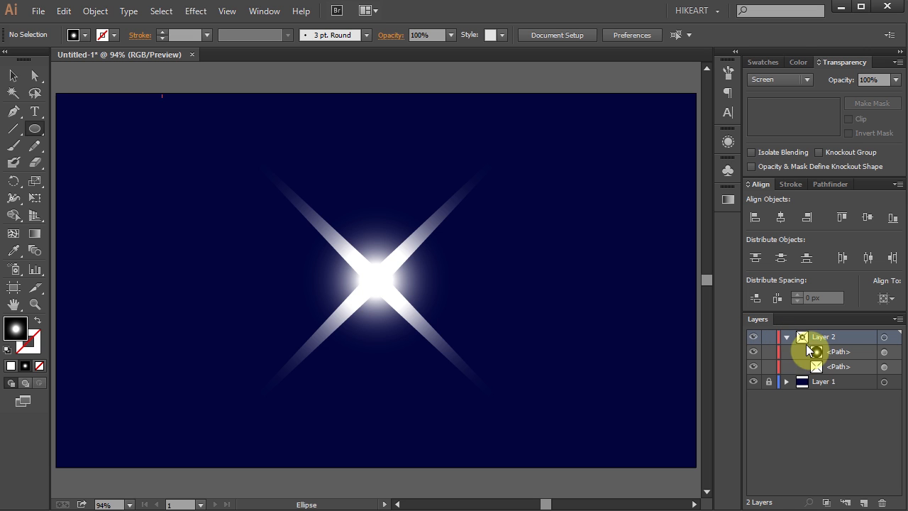
pyautogui.click(885, 366)
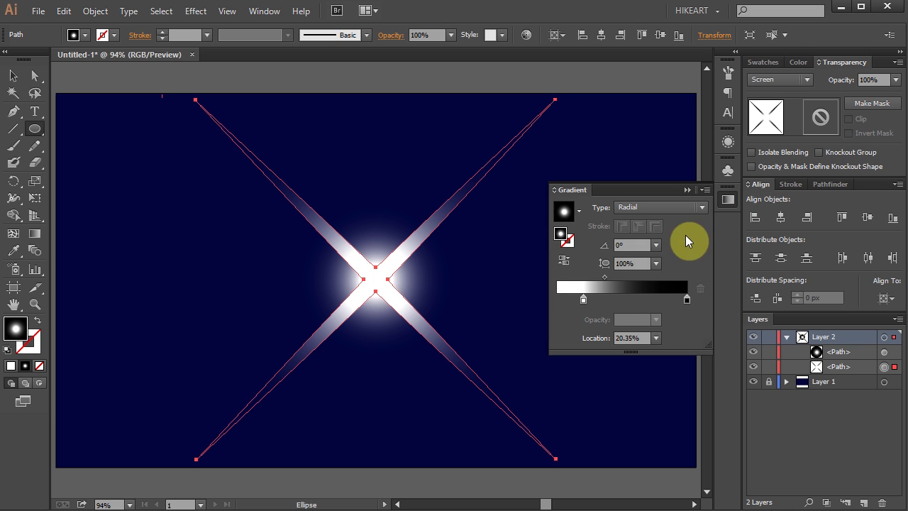
pyautogui.moveTo(583, 299); pyautogui.dragTo(645, 299)
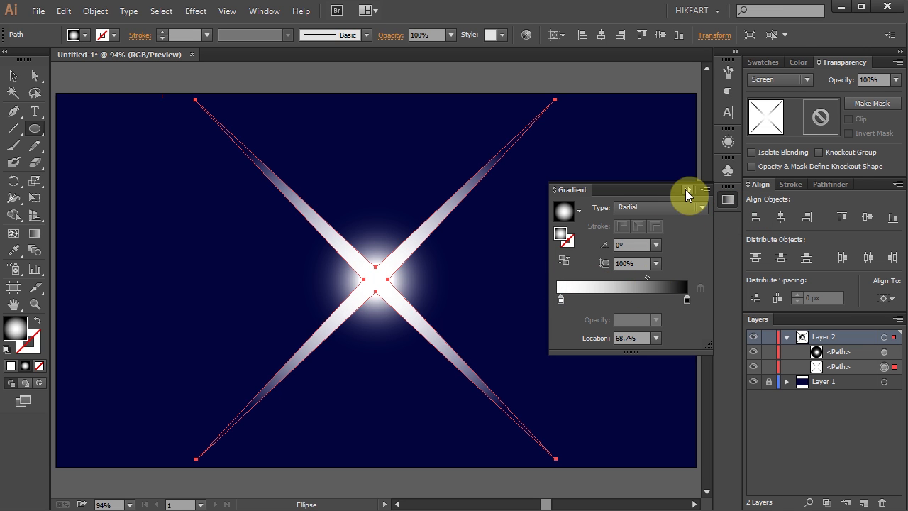
pyautogui.click(689, 189)
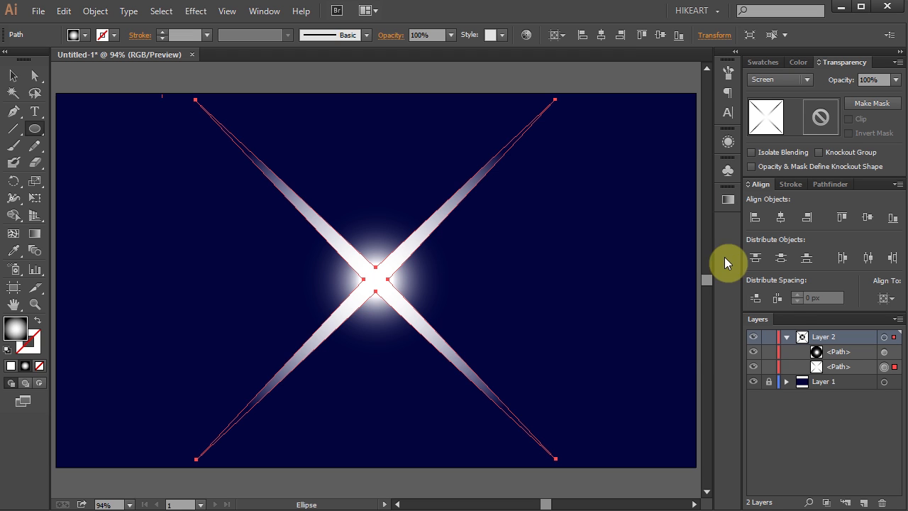
pyautogui.click(884, 352)
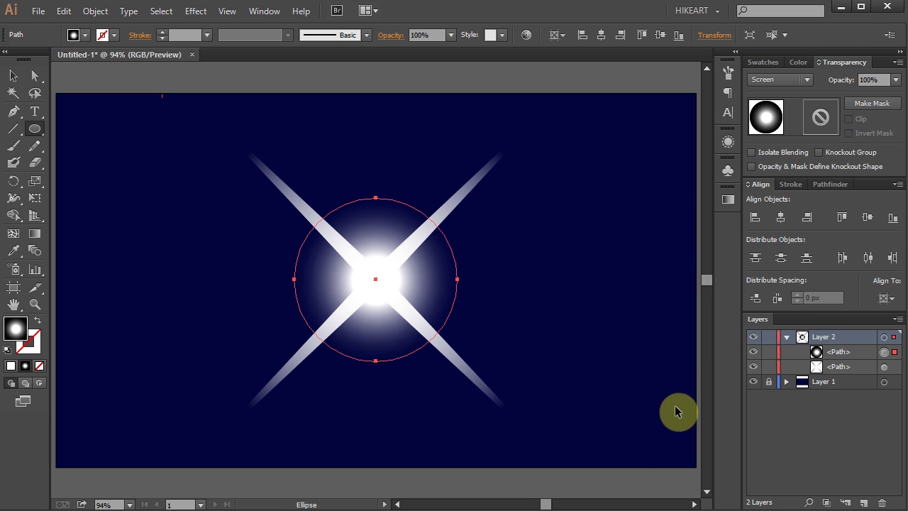
pyautogui.click(603, 440)
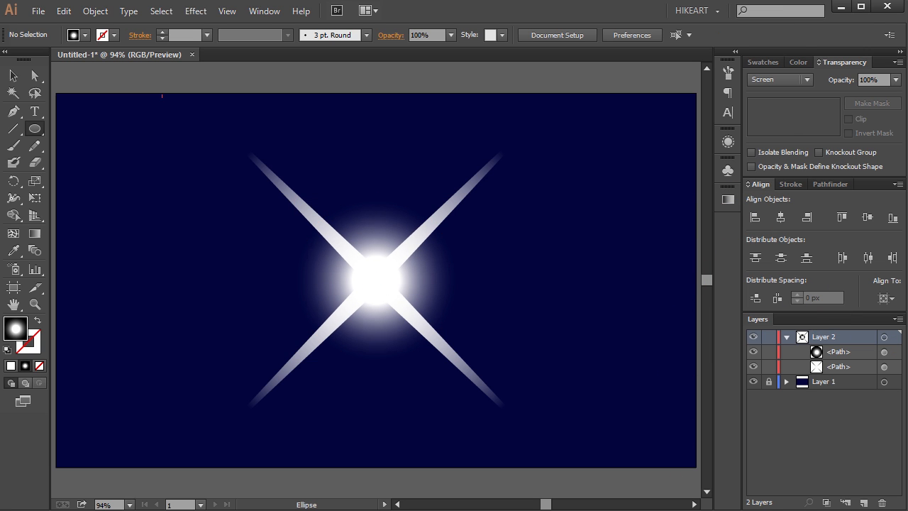